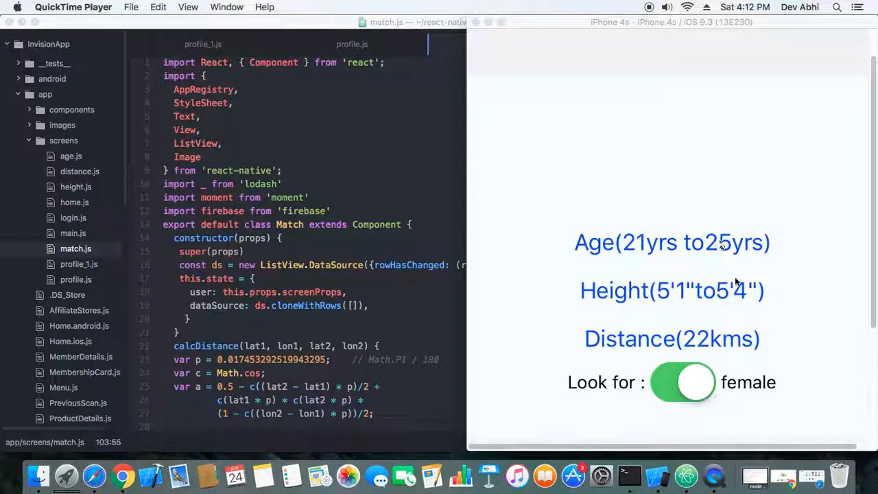
mouse_move(800, 340)
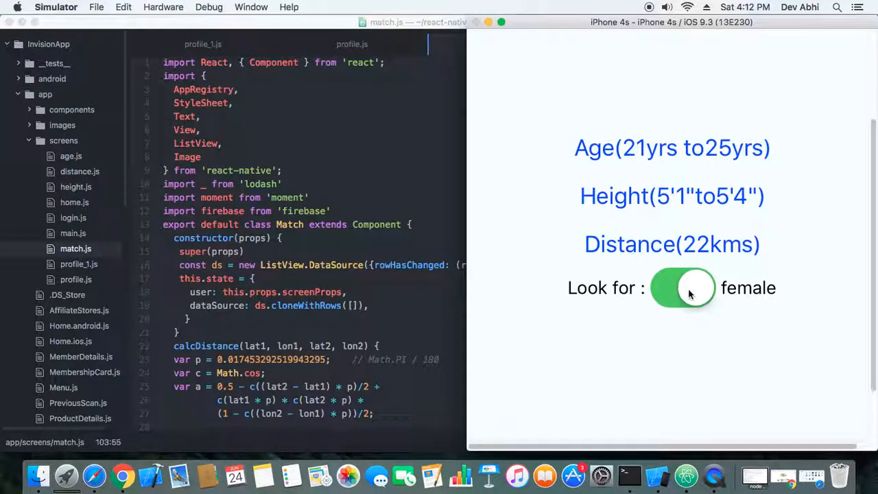
- Toggle the Look for switch to male, back to female, then to male again
left_click(683, 288)
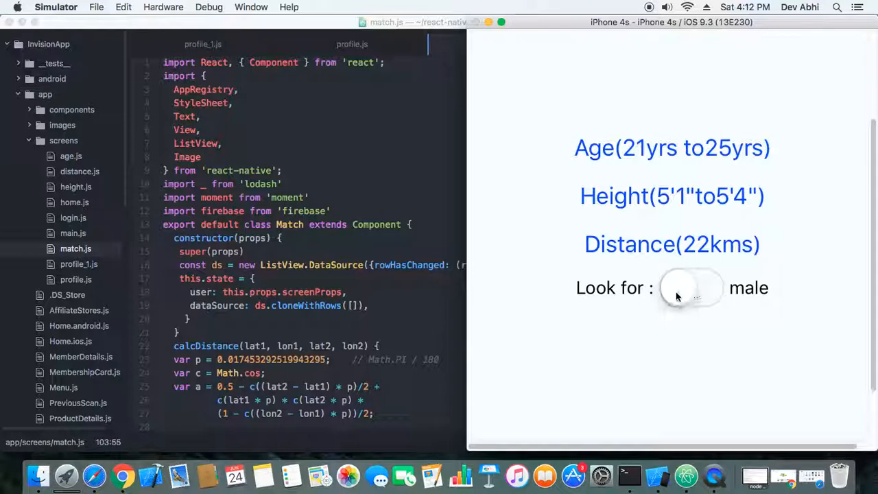
left_click(686, 287)
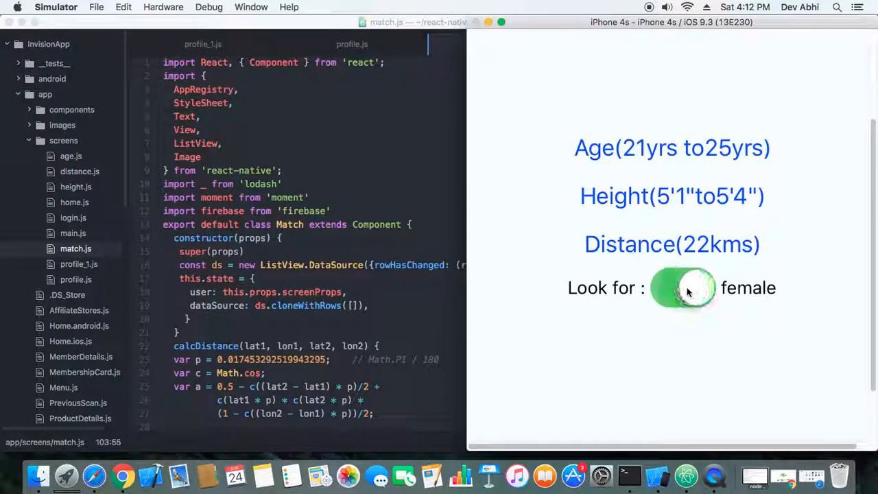
left_click(683, 288)
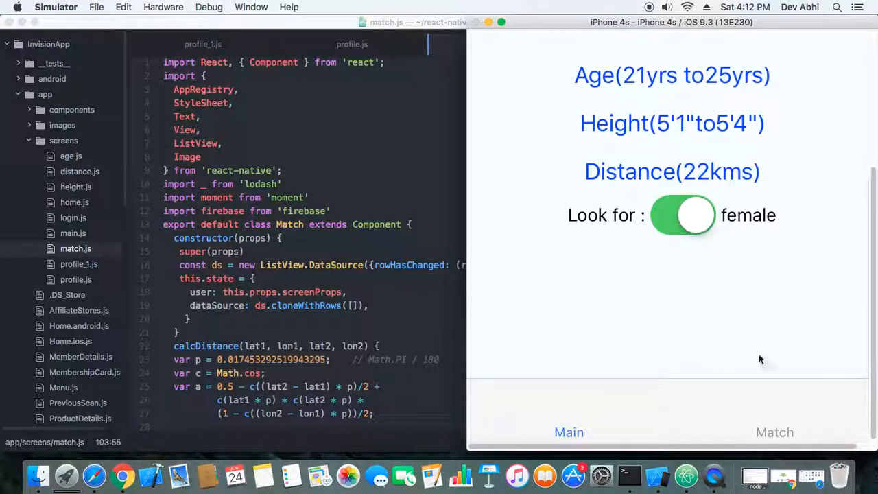
- Scroll through the filtered match list, then set Look for to male again
left_click(774, 433)
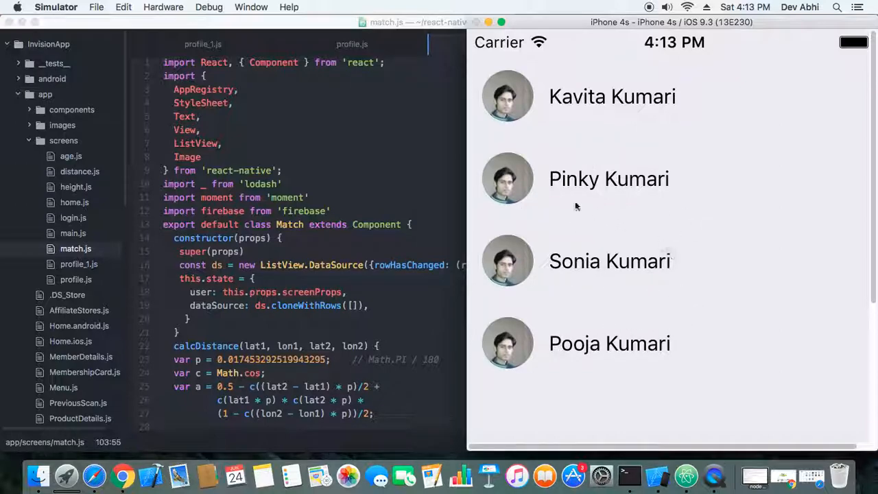
mouse_move(653, 102)
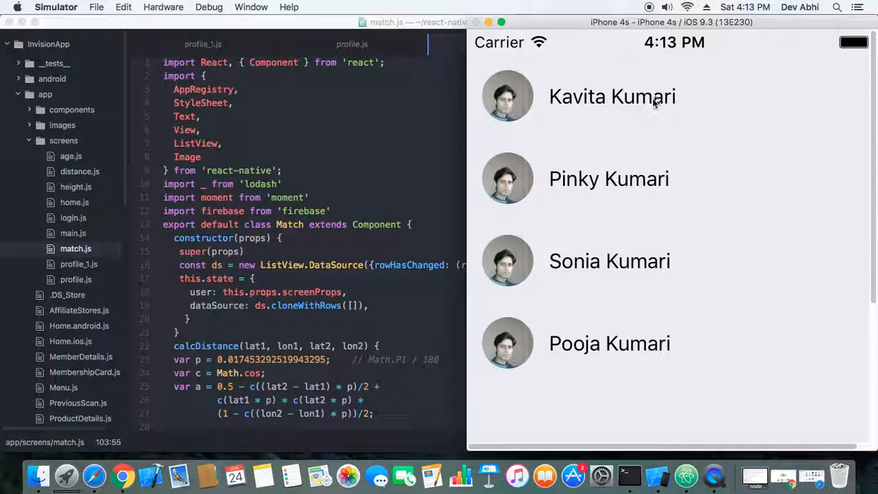
mouse_move(559, 278)
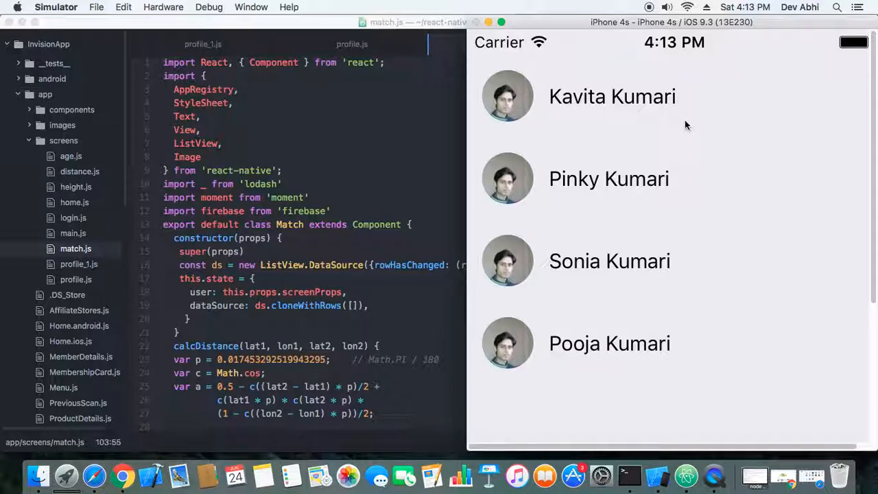
scroll("down", 3)
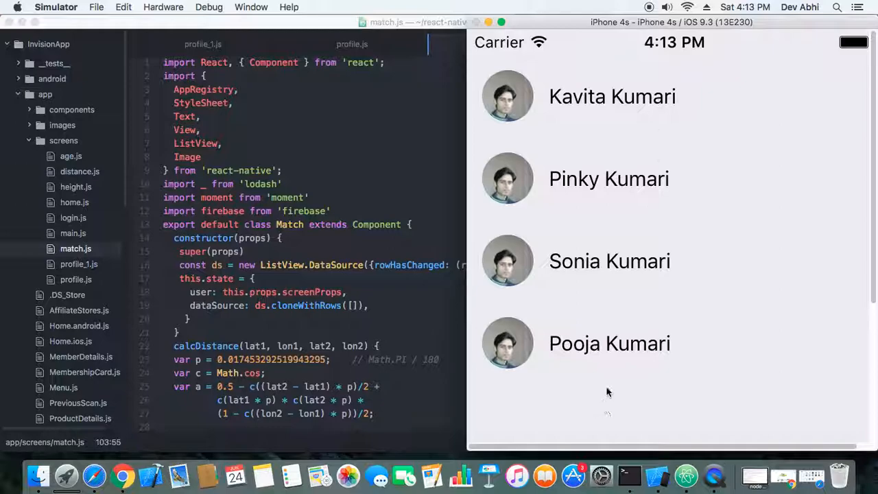
mouse_move(576, 260)
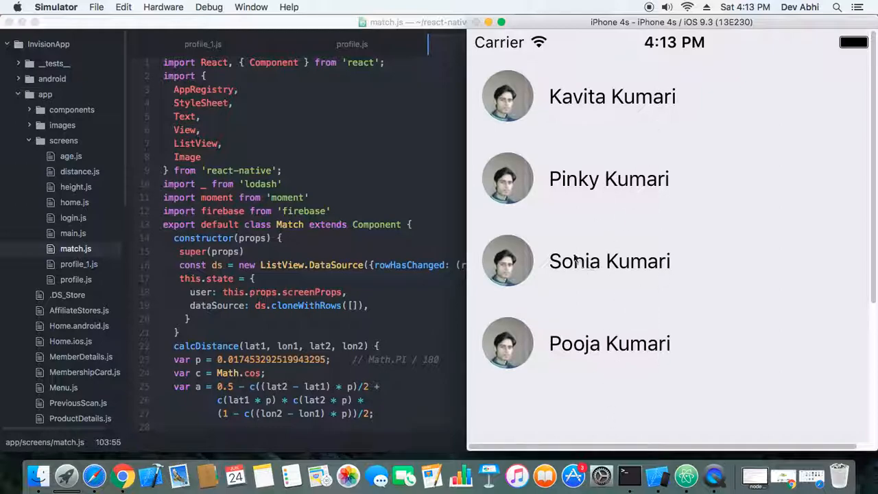
scroll("down", 3)
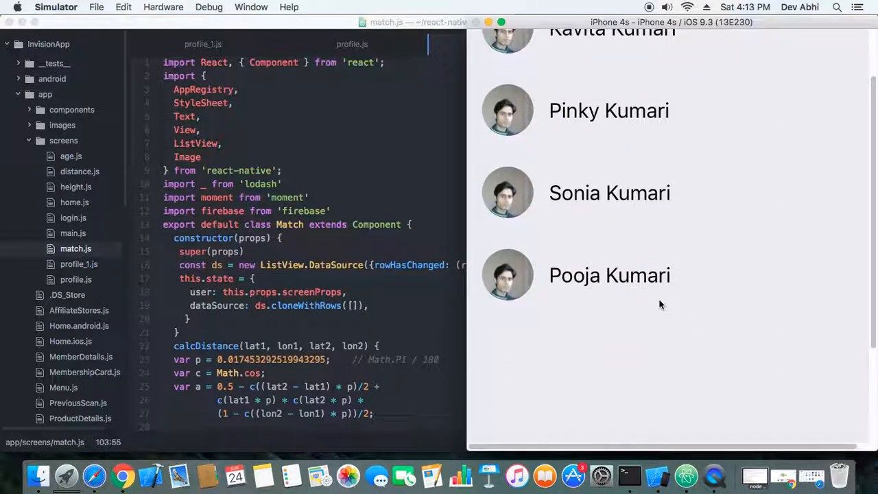
scroll("down", 3)
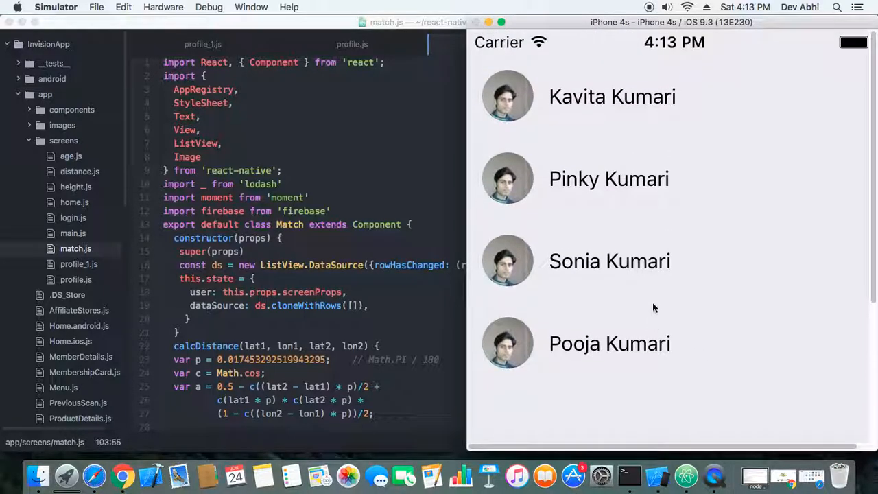
mouse_move(725, 305)
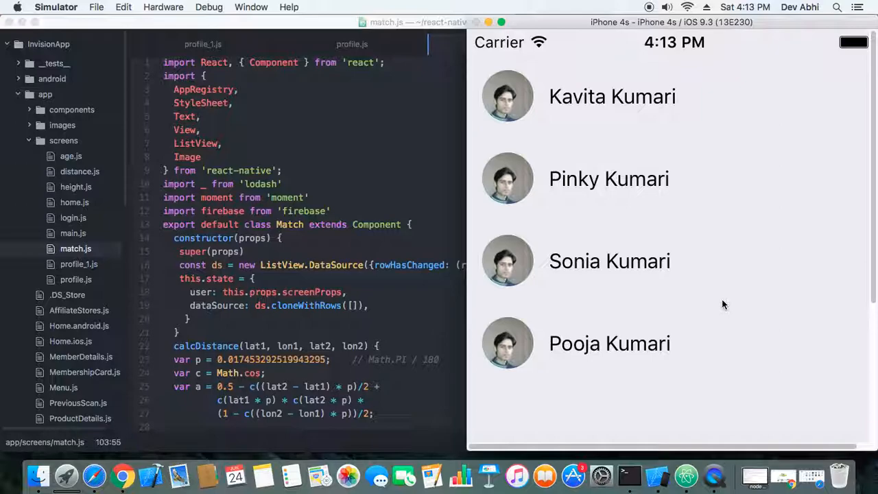
scroll("down", 3)
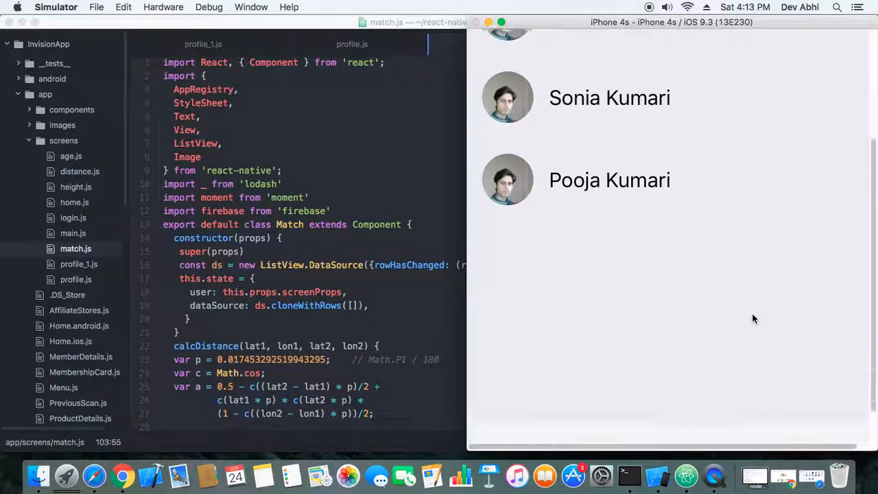
scroll("down", 3)
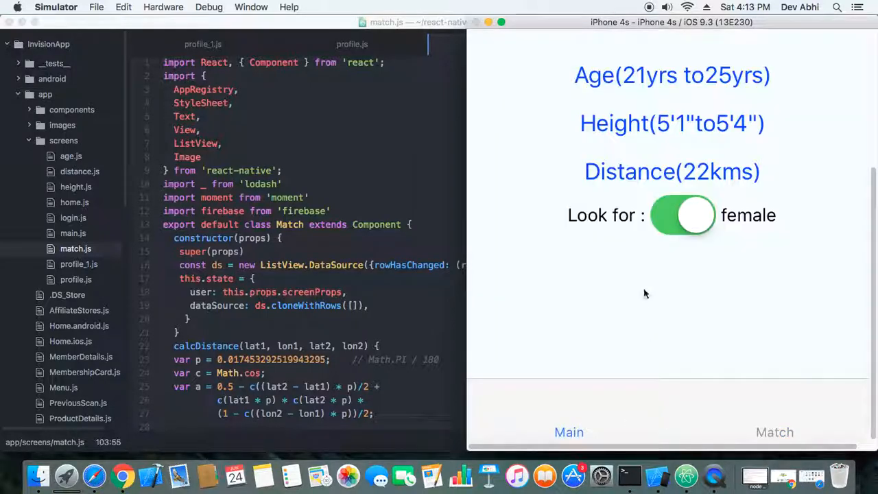
mouse_move(741, 426)
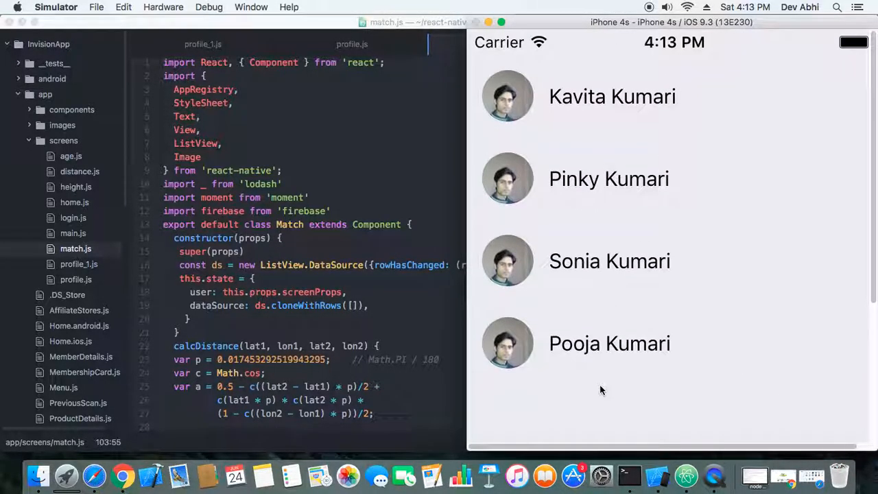
mouse_move(627, 211)
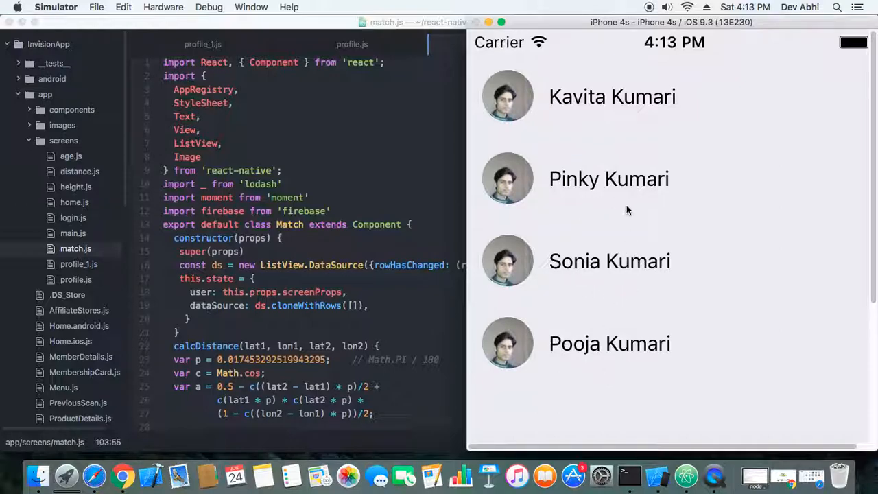
mouse_move(629, 210)
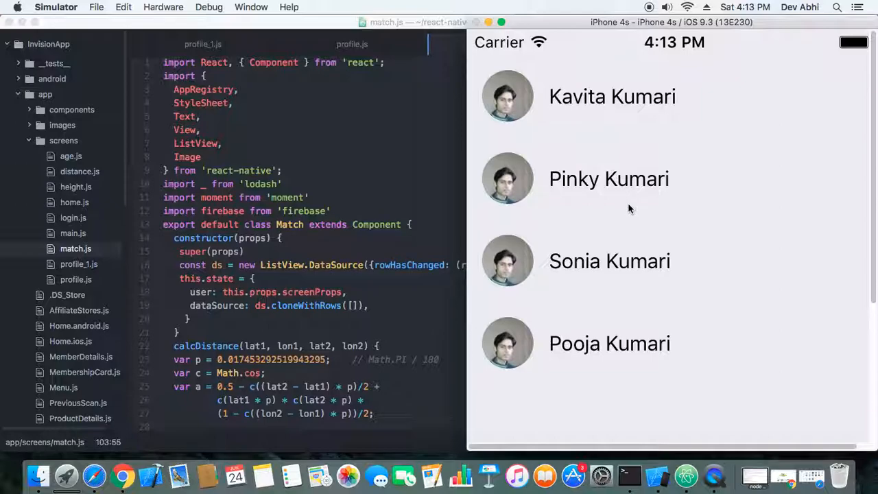
mouse_move(673, 343)
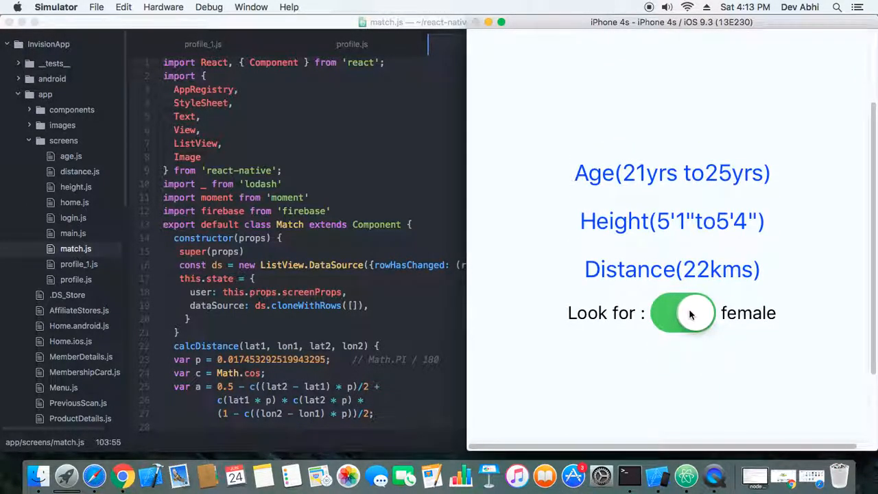
left_click(683, 313)
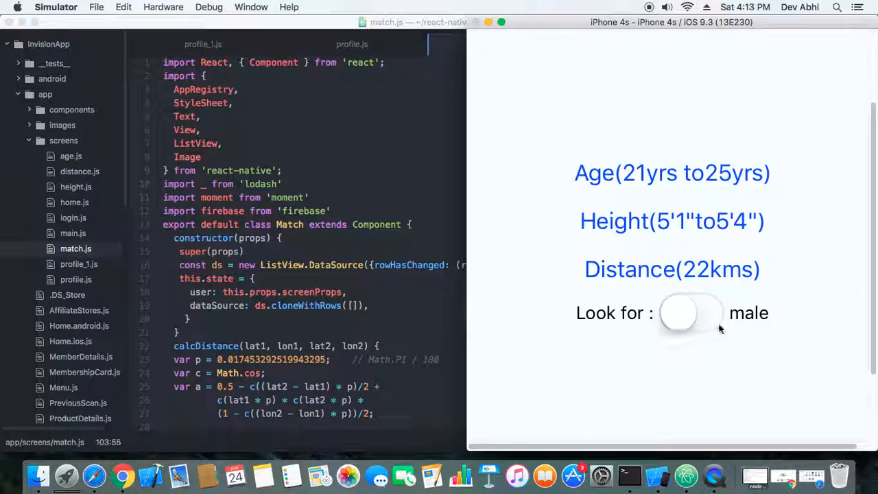
mouse_move(746, 332)
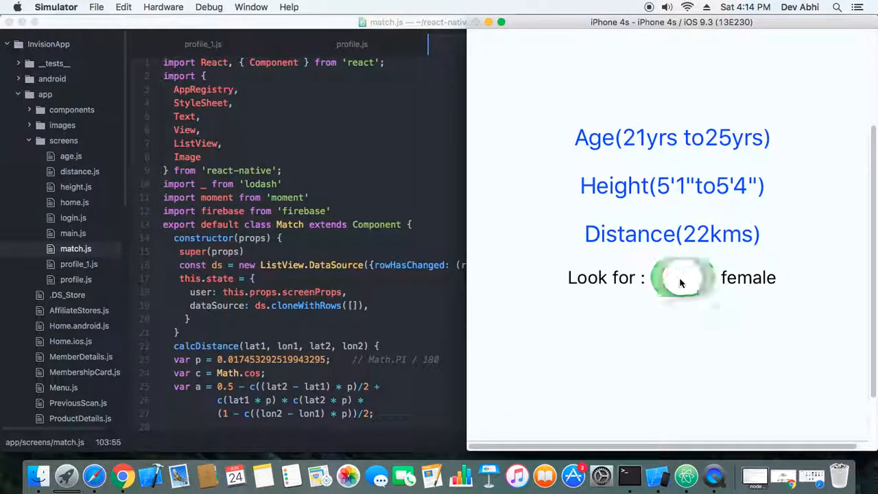
left_click(682, 278)
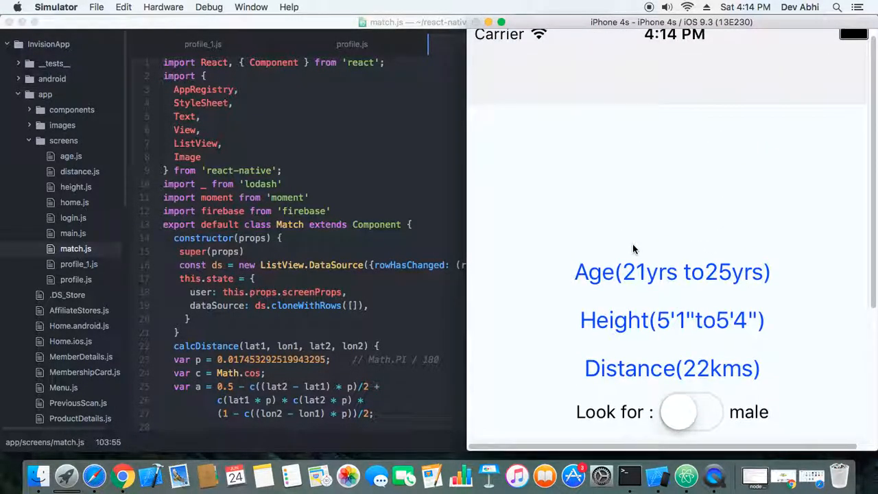
mouse_move(659, 300)
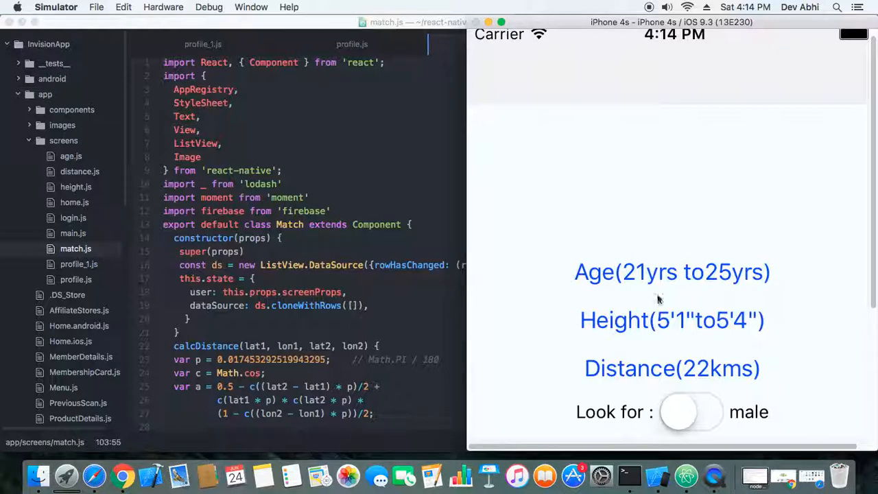
mouse_move(698, 345)
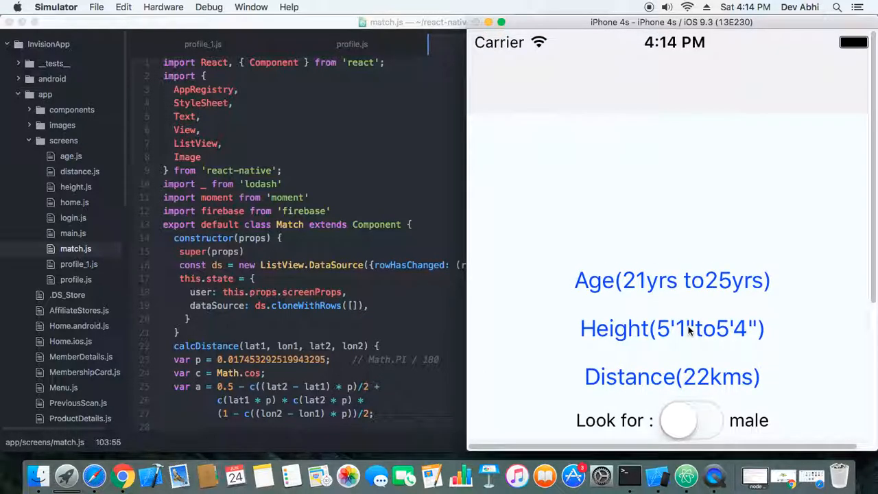
mouse_move(680, 301)
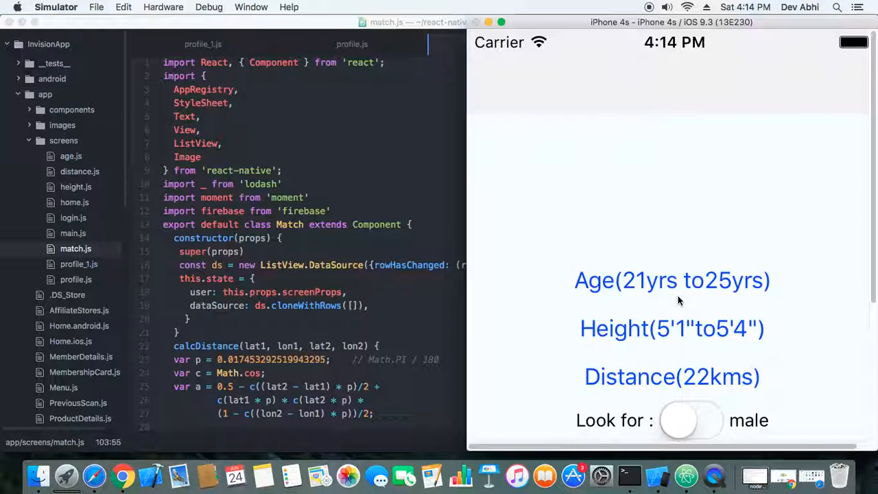
mouse_move(668, 369)
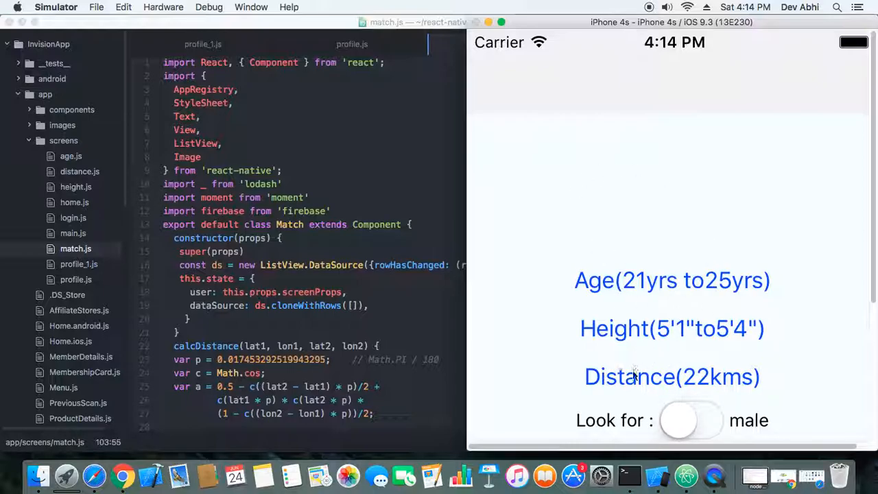
mouse_move(624, 333)
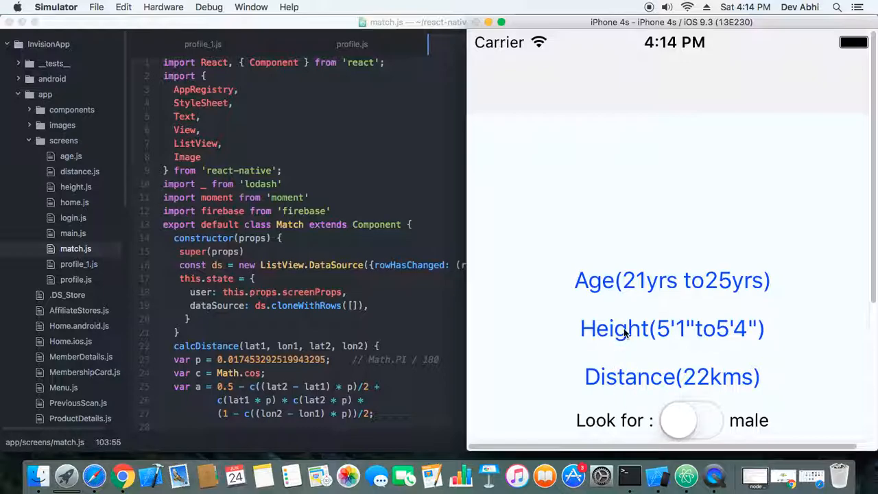